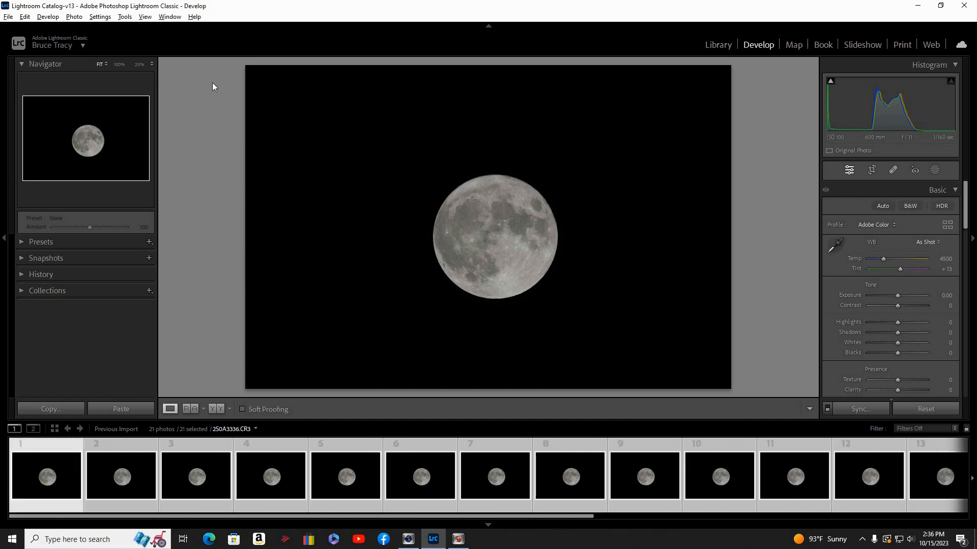
# Send the 21 selected moon shots to Photoshop as layers in one document via Photo > Edit In.
pyautogui.click(73, 17)
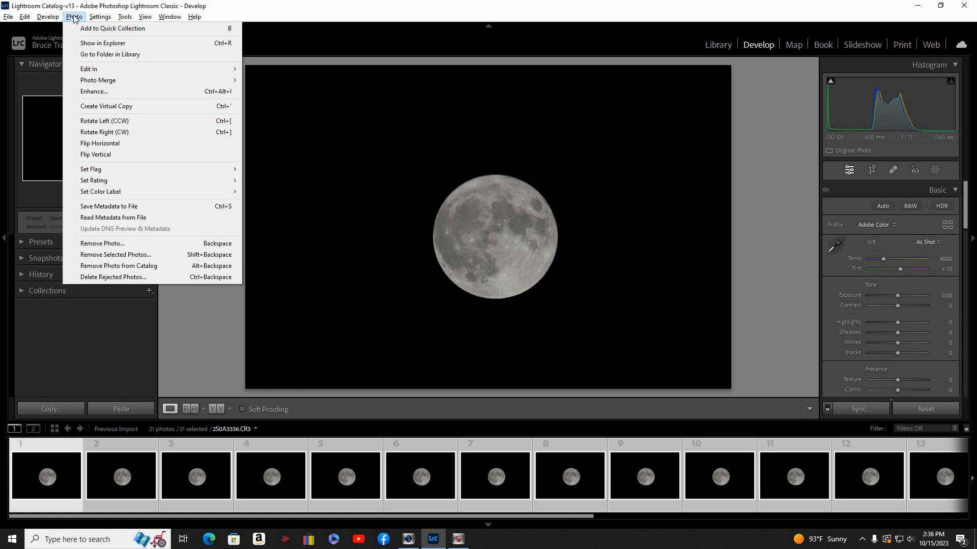
pyautogui.moveTo(89, 68)
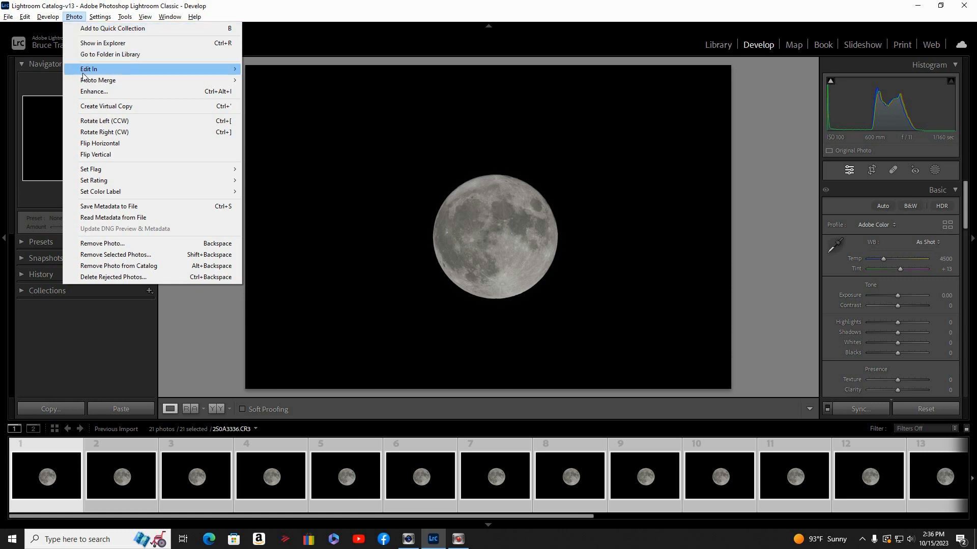
pyautogui.moveTo(90, 69)
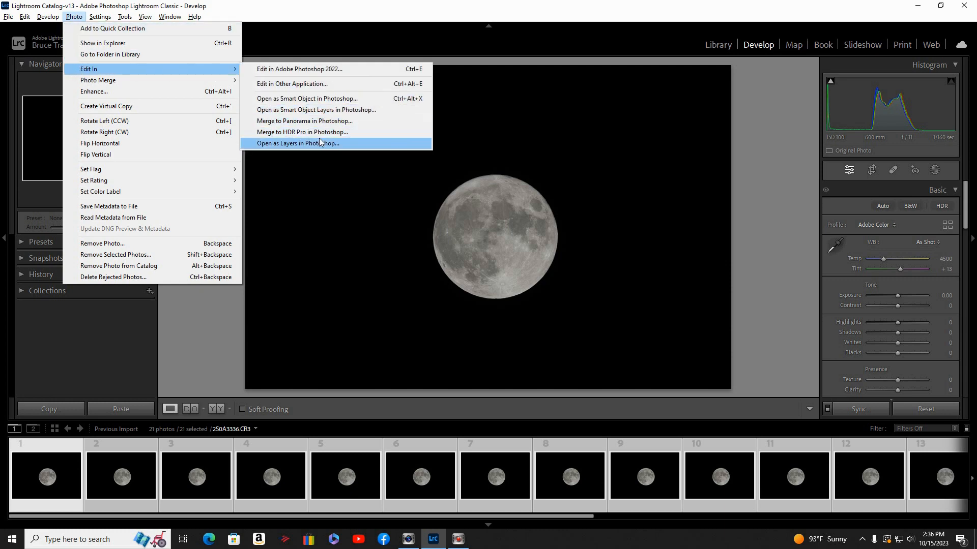
pyautogui.moveTo(320, 144)
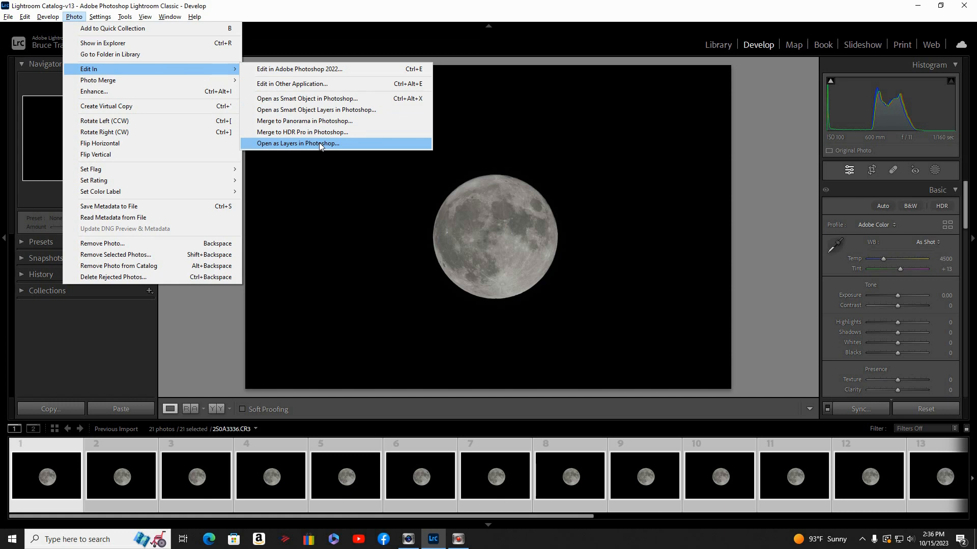
pyautogui.click(298, 143)
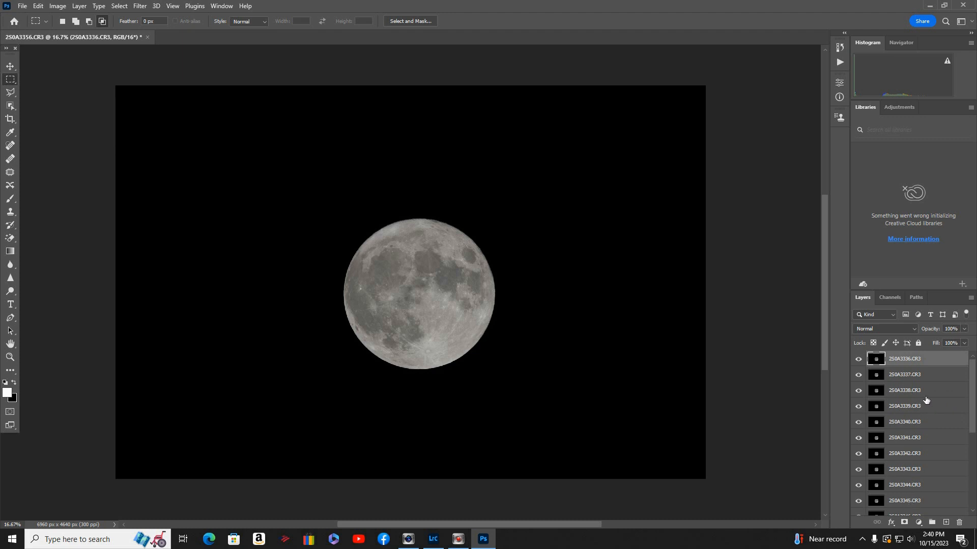
pyautogui.moveTo(927, 399)
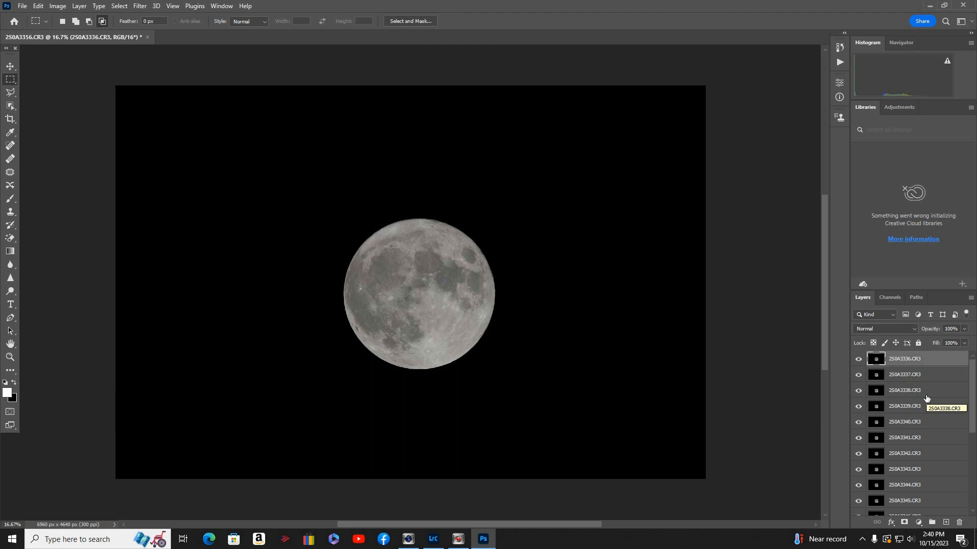
pyautogui.moveTo(923, 368)
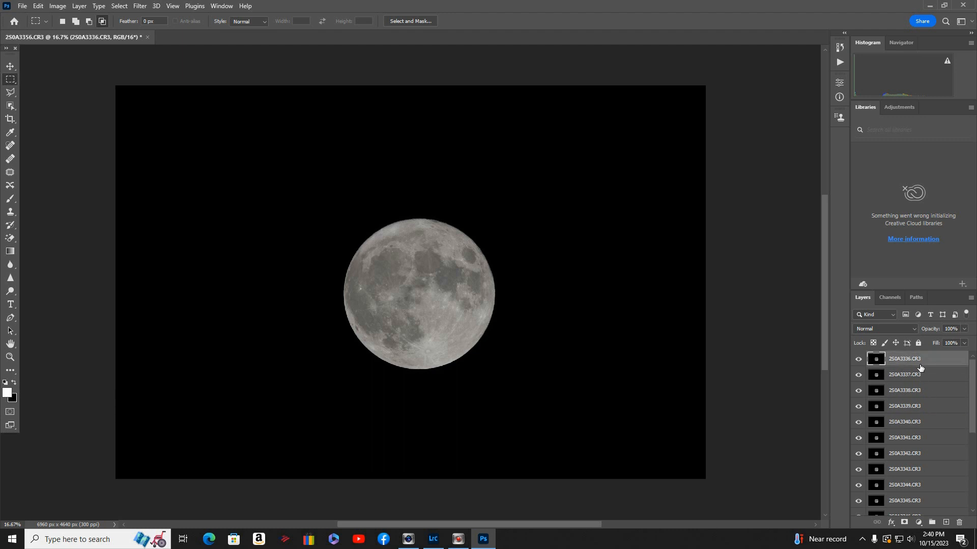
# Select all 21 moon layers in the Layers panel as one group.
pyautogui.scroll(-3)
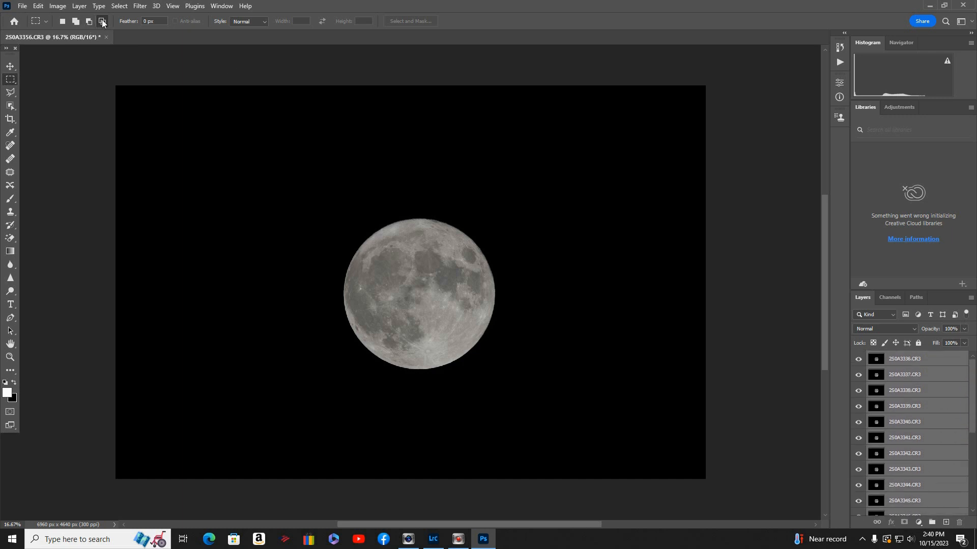
# Auto-align the moon layers with Projection left on Auto.
pyautogui.click(37, 6)
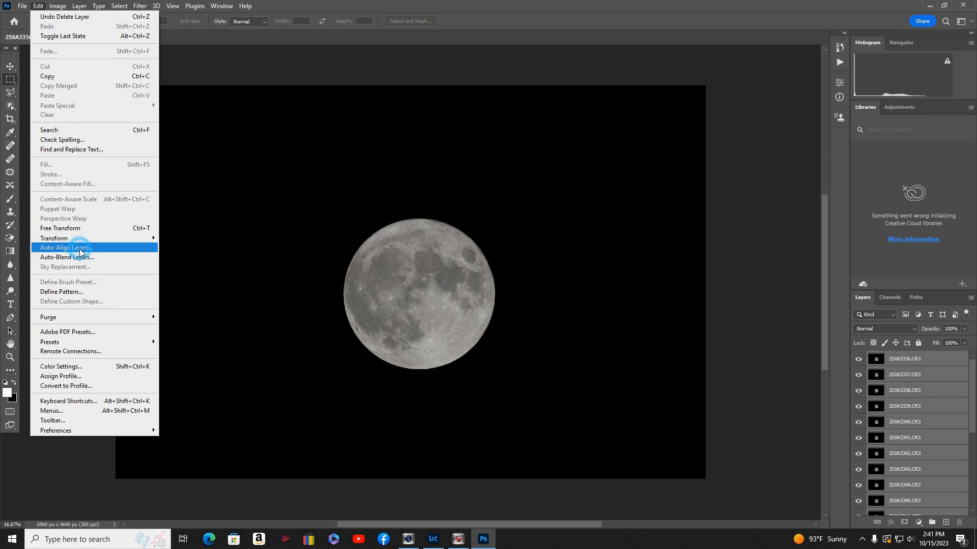
pyautogui.click(66, 247)
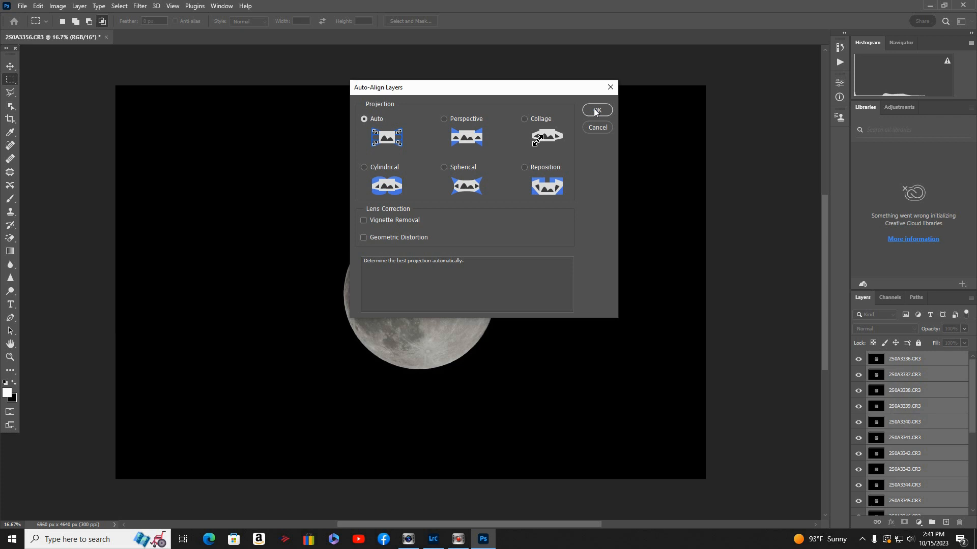
pyautogui.click(596, 110)
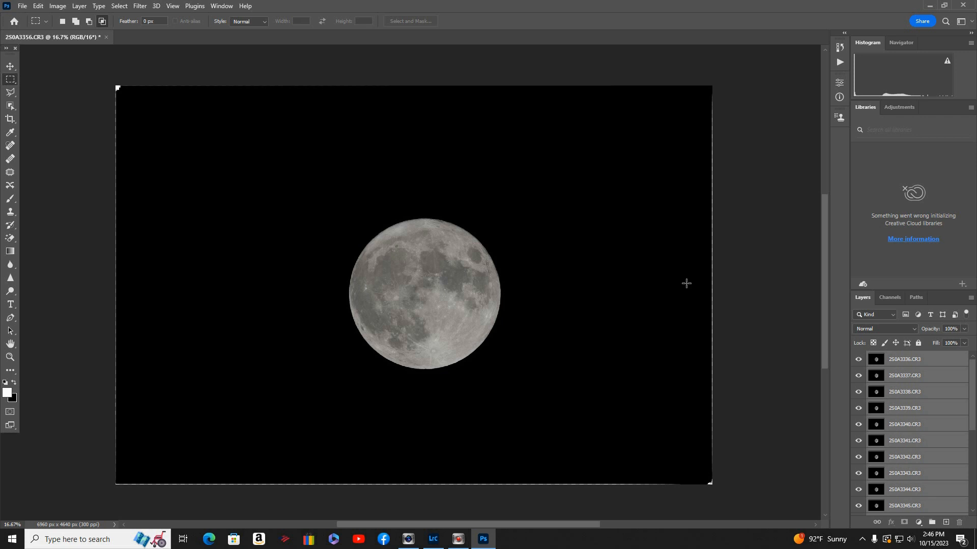
pyautogui.moveTo(751, 280)
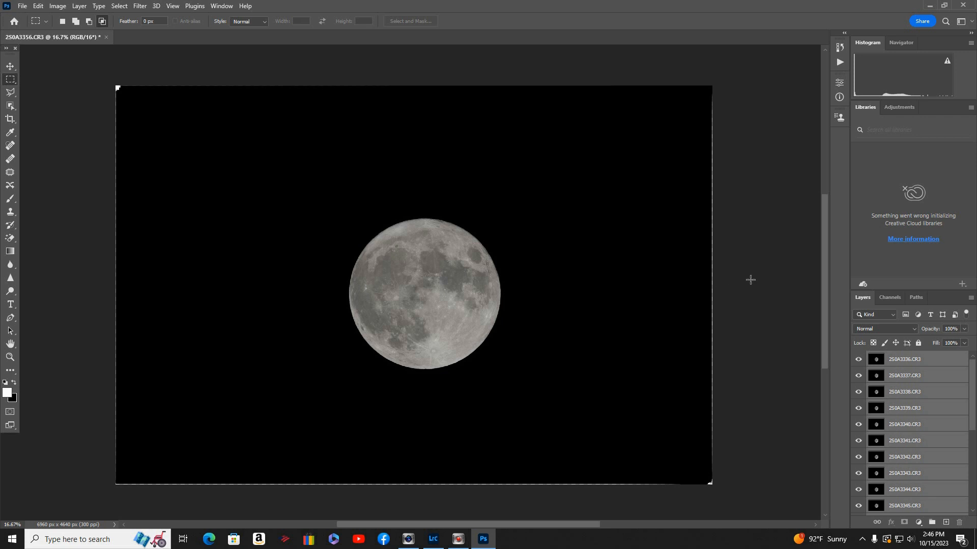
pyautogui.moveTo(147, 45)
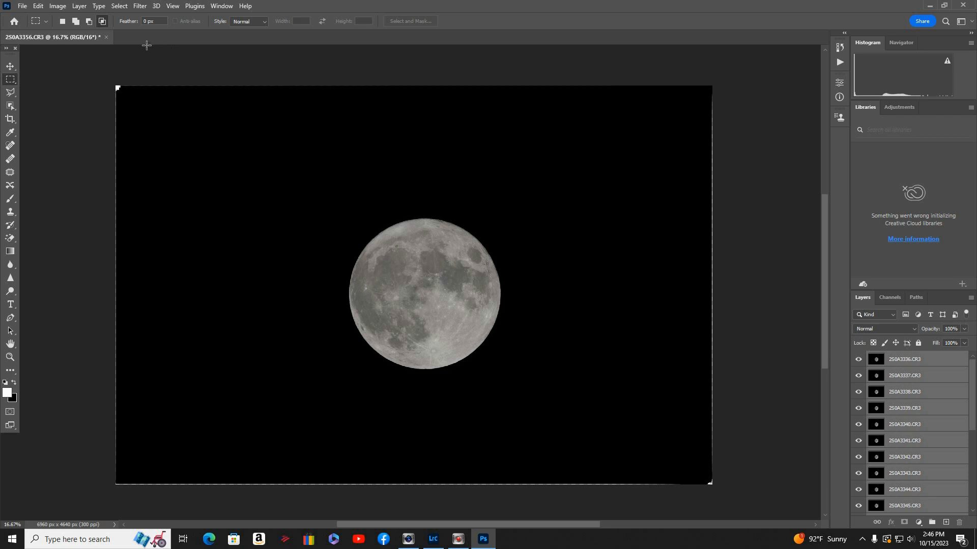
pyautogui.moveTo(93, 10)
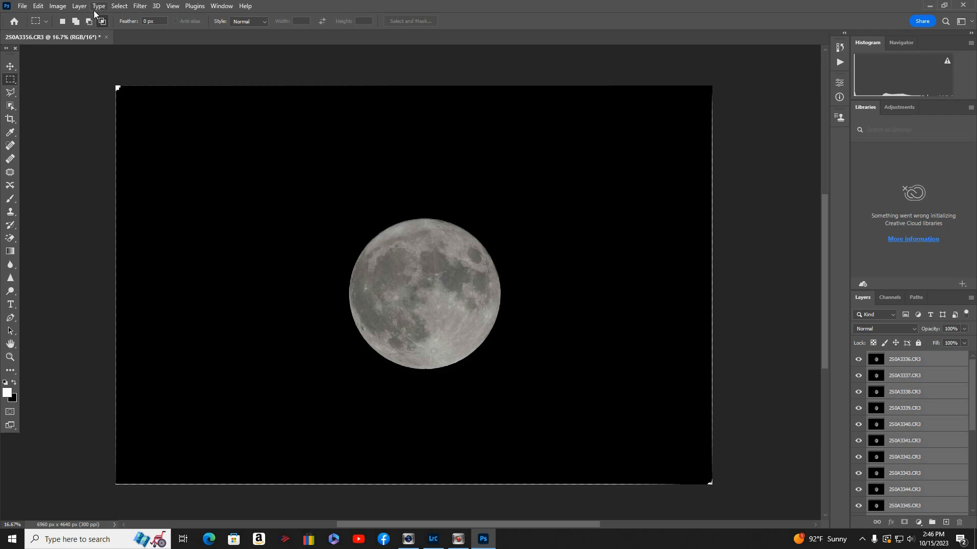
# Convert the aligned moon layers into a single smart object.
pyautogui.click(79, 6)
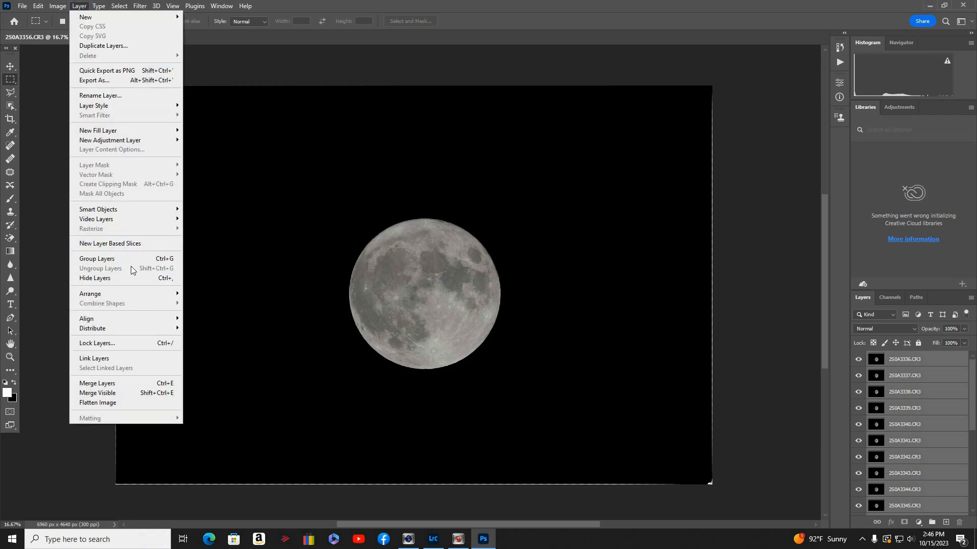
pyautogui.moveTo(98, 210)
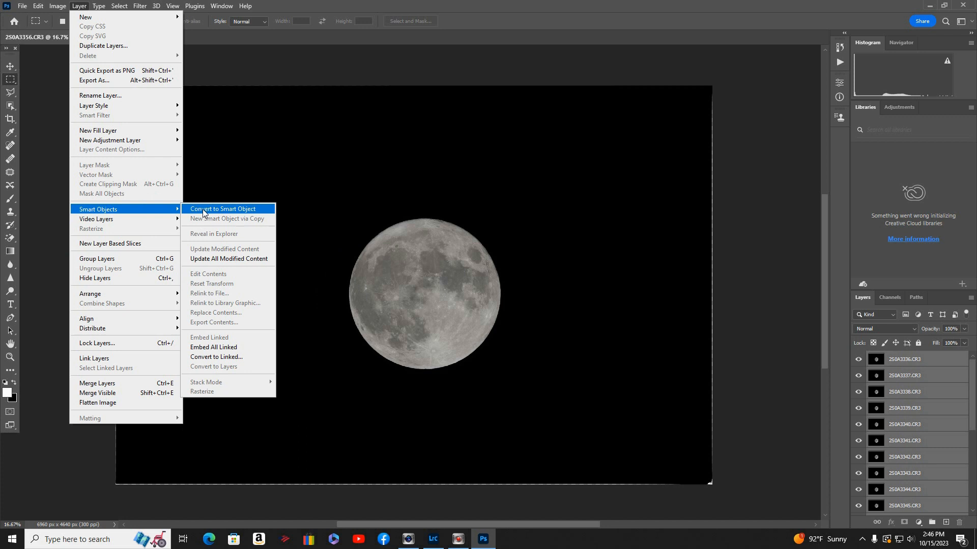
pyautogui.click(222, 209)
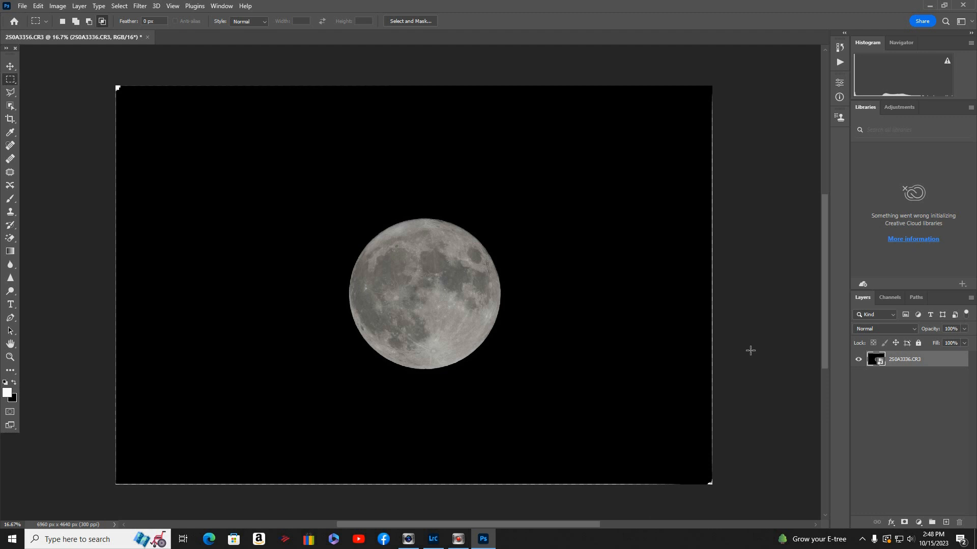
pyautogui.moveTo(759, 378)
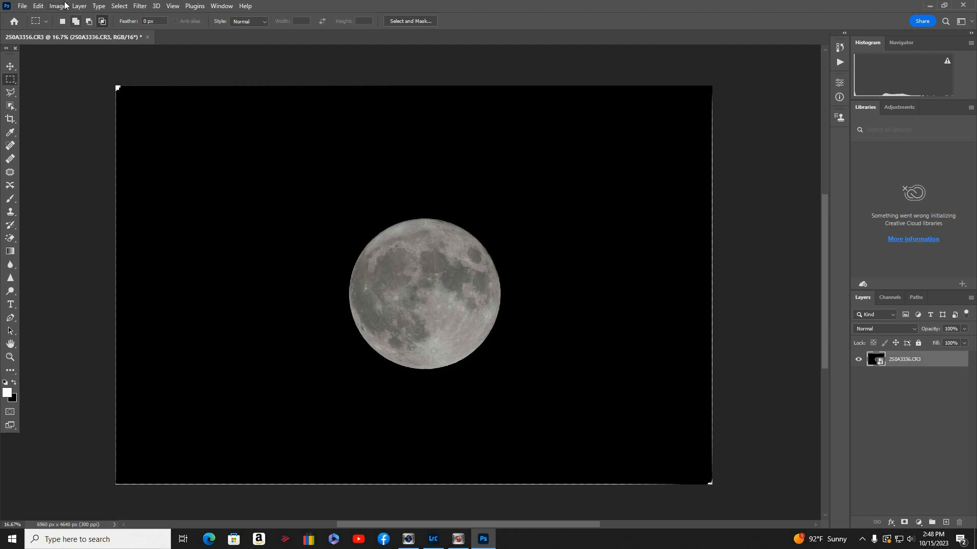
# Set the smart object's stack mode to Median for one clean blended moon.
pyautogui.click(79, 6)
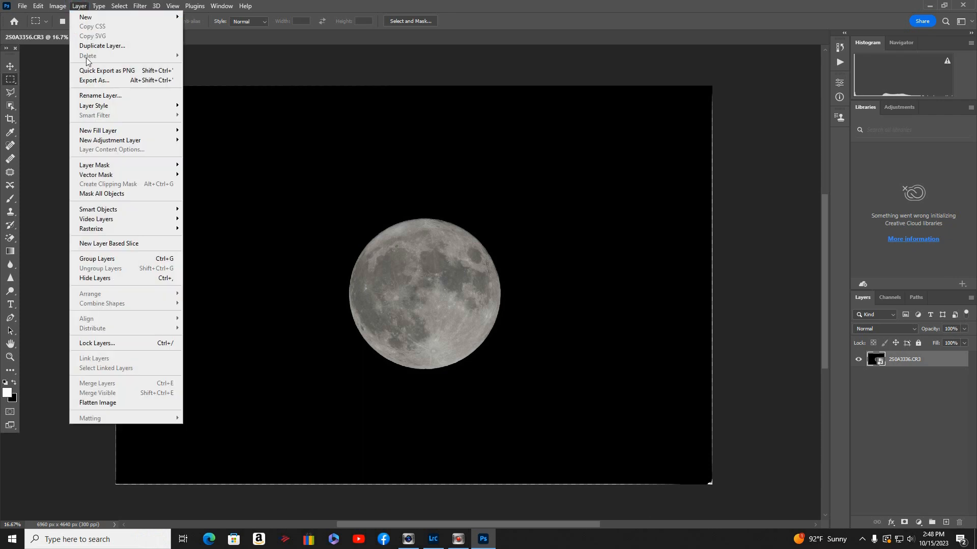
pyautogui.moveTo(128, 164)
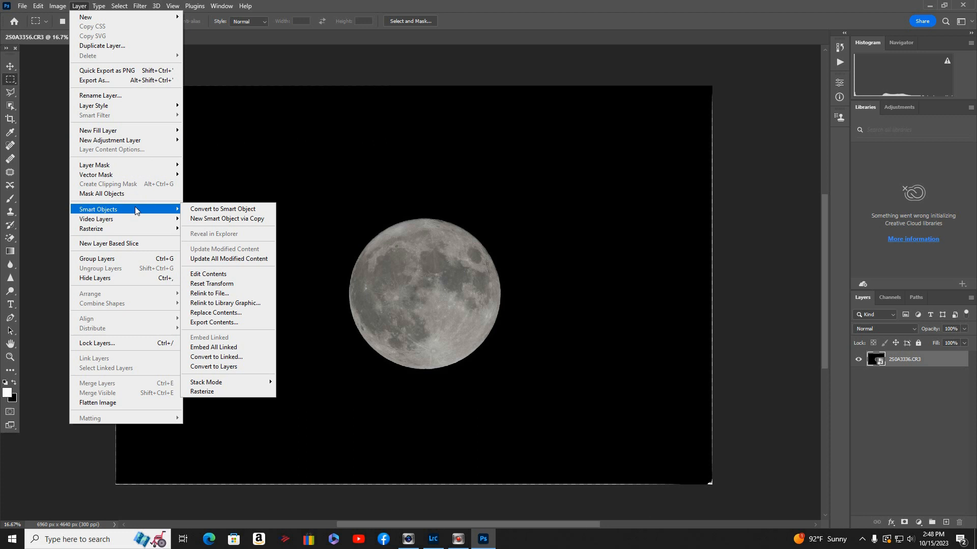
pyautogui.moveTo(226, 382)
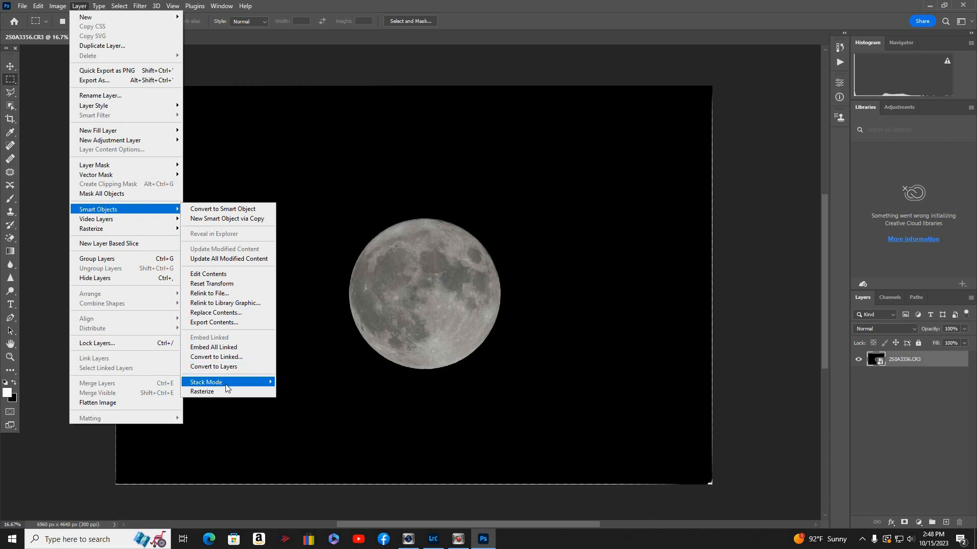
pyautogui.moveTo(205, 381)
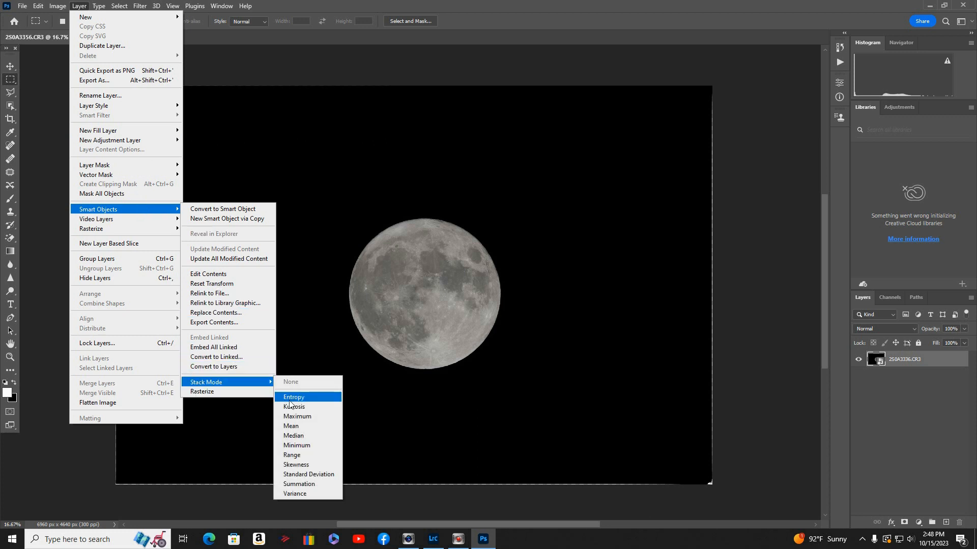
pyautogui.moveTo(293, 436)
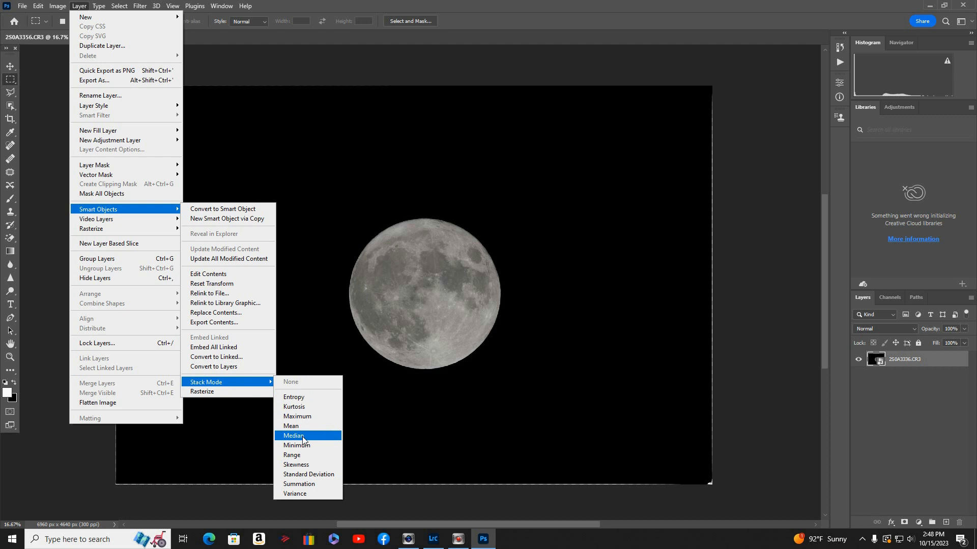
pyautogui.click(293, 435)
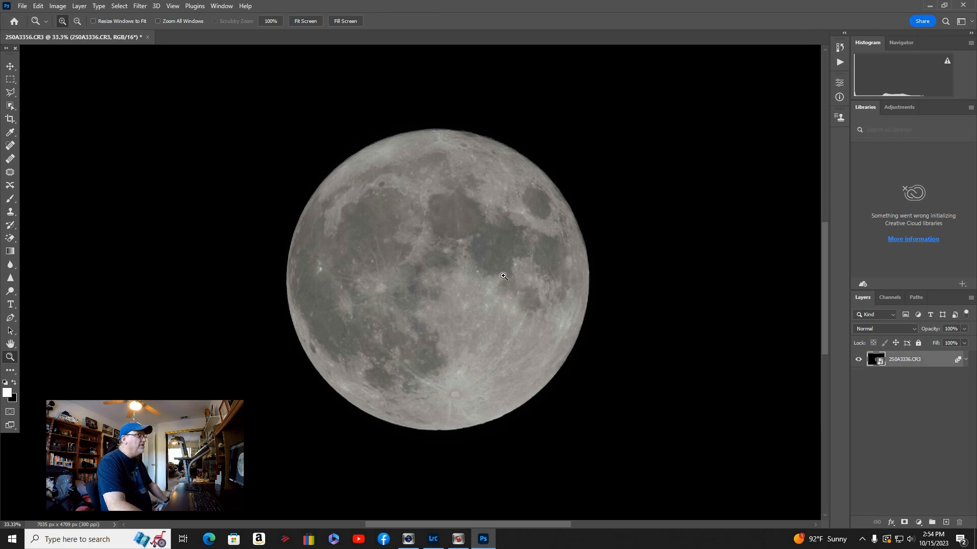
pyautogui.moveTo(62, 20)
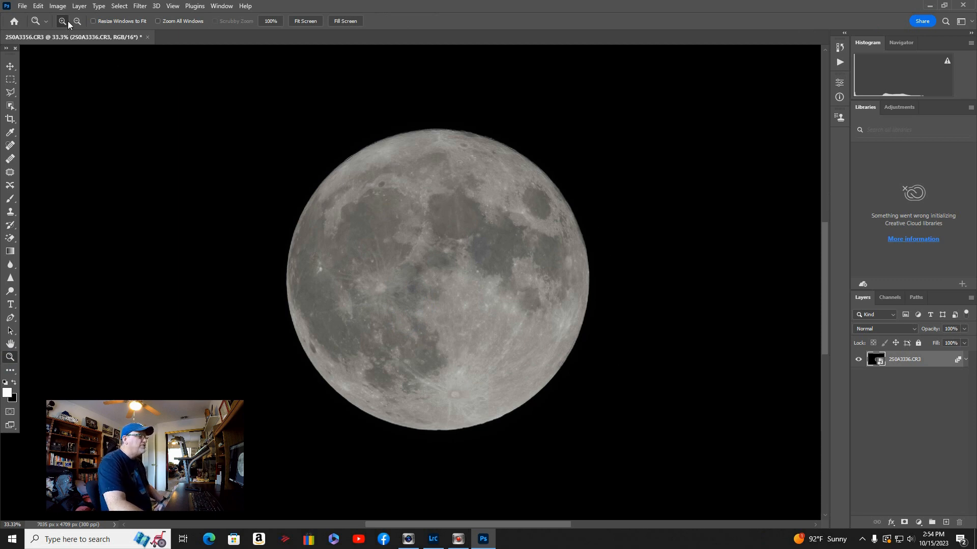
# Zoom in so the median-stacked moon fills most of the window.
pyautogui.click(57, 6)
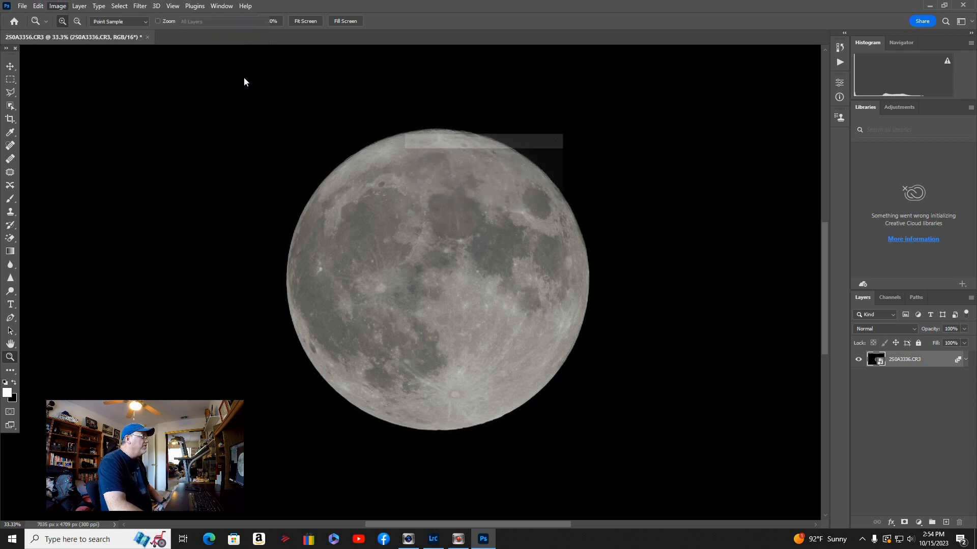
# Apply a Vibrance adjustment with raised vibrance and saturation to the stacked moon.
pyautogui.click(57, 6)
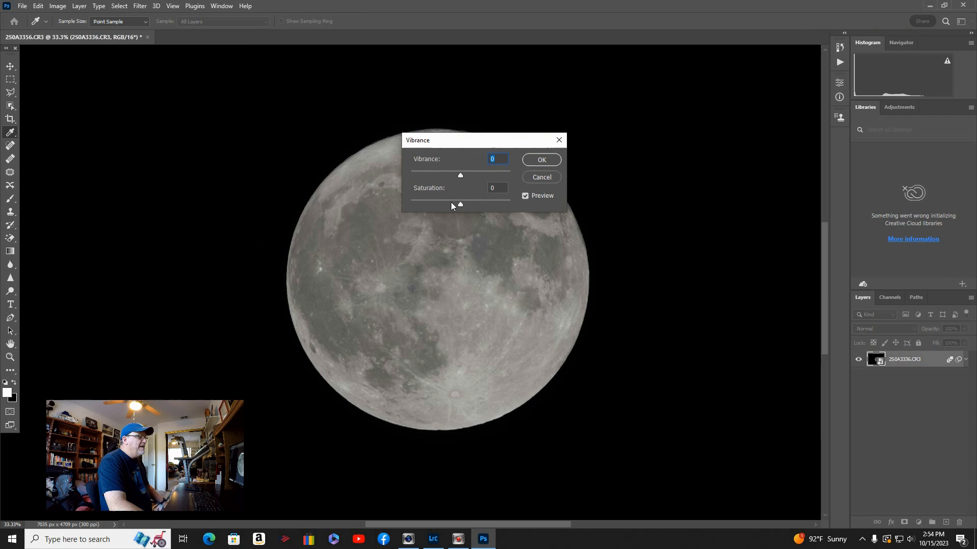
pyautogui.moveTo(460, 205); pyautogui.dragTo(461, 205)
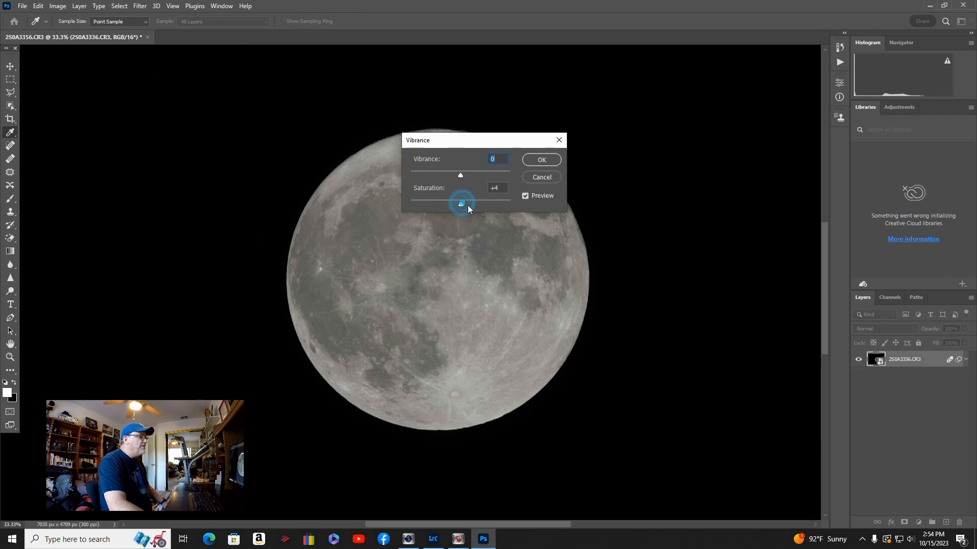
pyautogui.moveTo(461, 203); pyautogui.dragTo(467, 203)
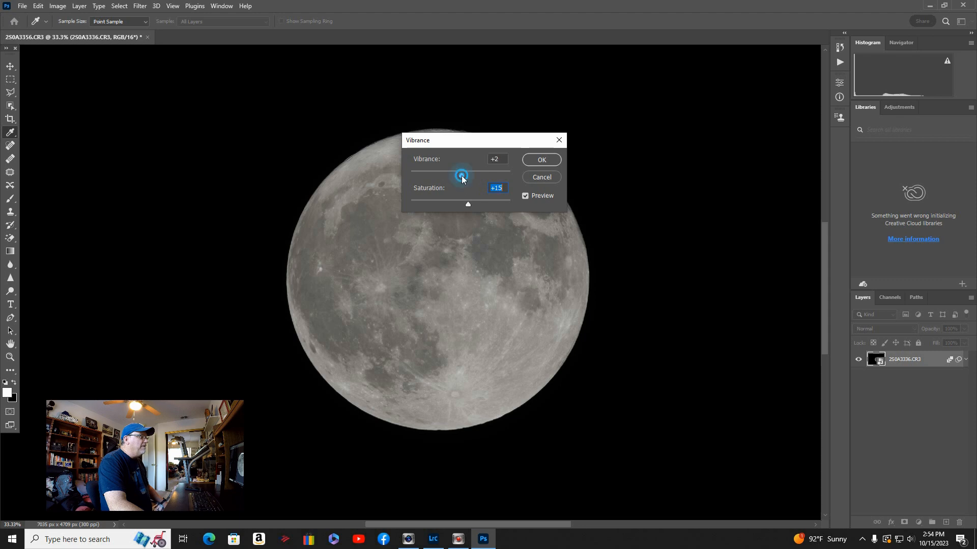
pyautogui.moveTo(460, 175); pyautogui.dragTo(467, 175)
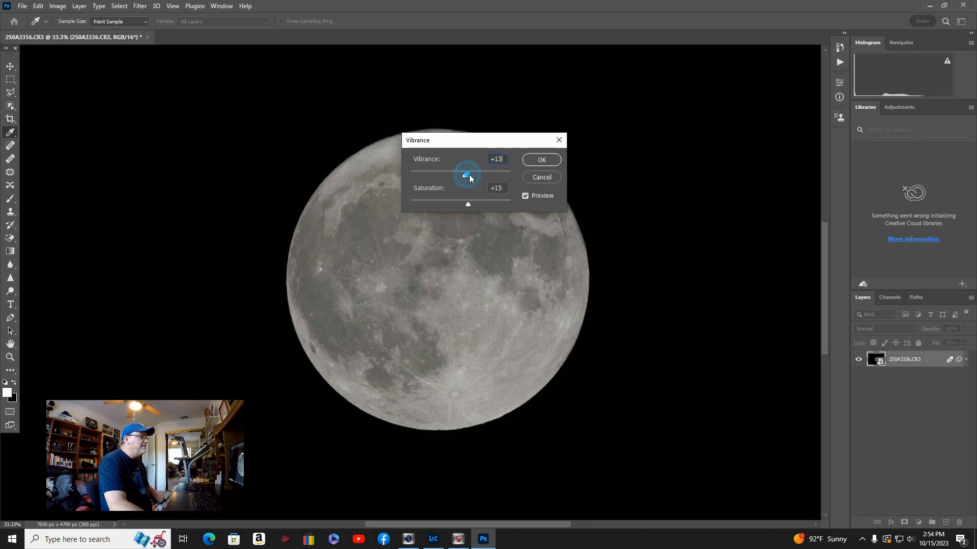
pyautogui.moveTo(467, 175); pyautogui.dragTo(463, 175)
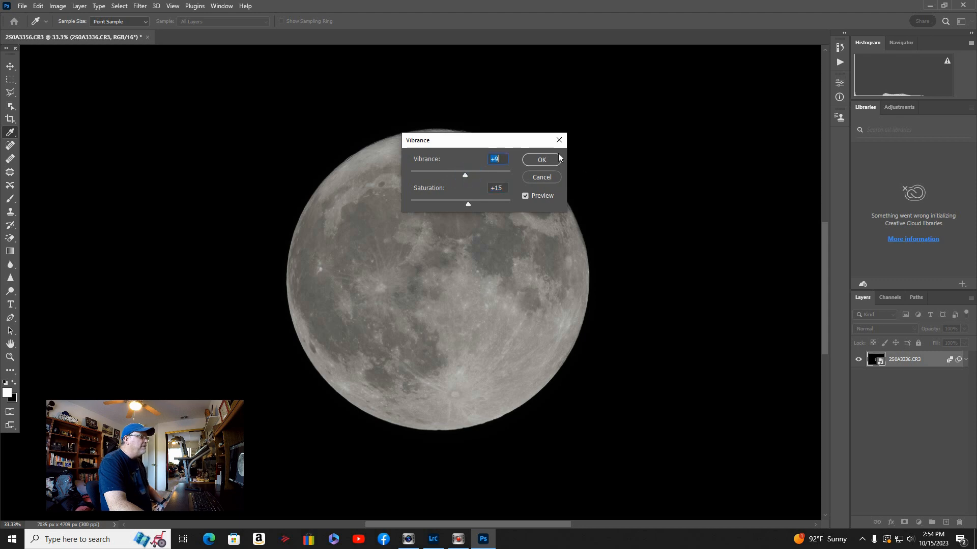
pyautogui.click(540, 160)
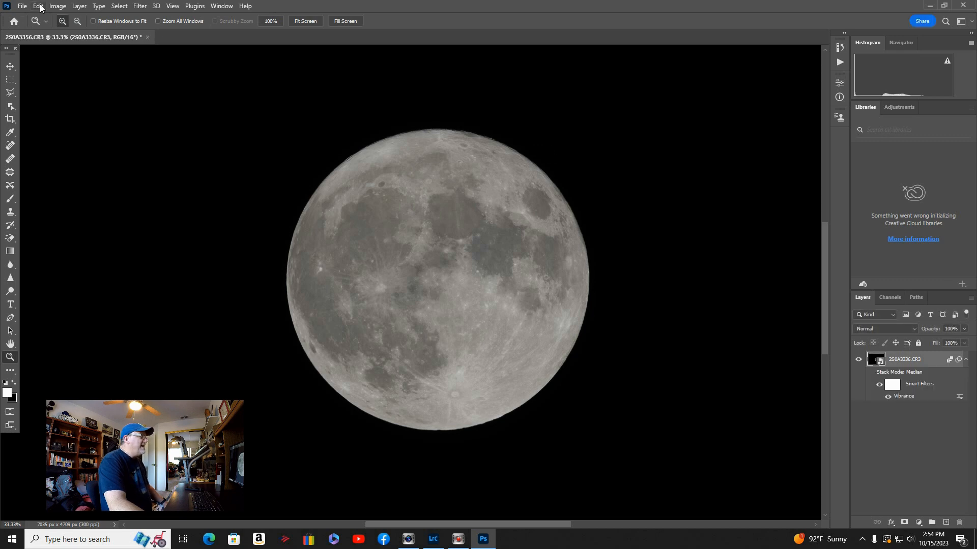
# Add a second Vibrance smart filter via Image > Adjustments and confirm it.
pyautogui.click(57, 6)
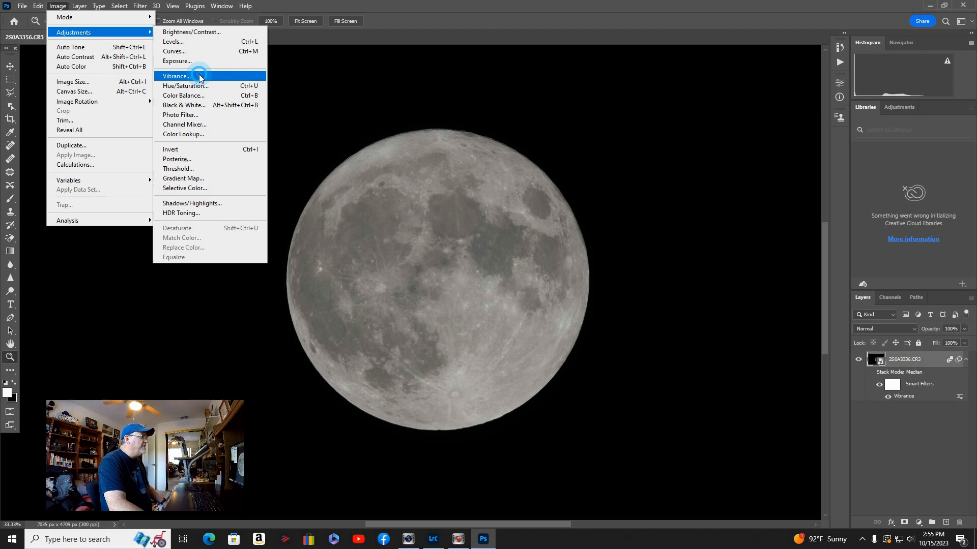
pyautogui.click(177, 76)
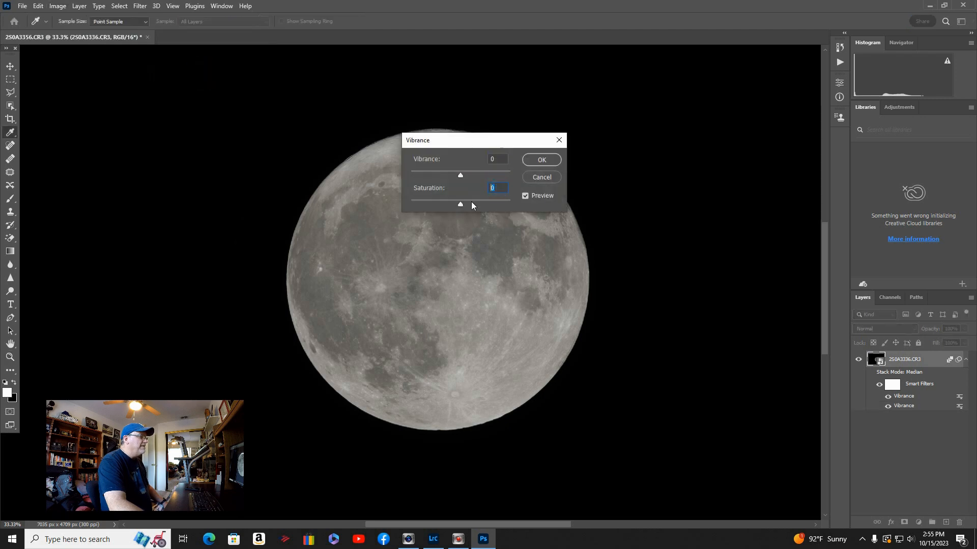
pyautogui.click(541, 159)
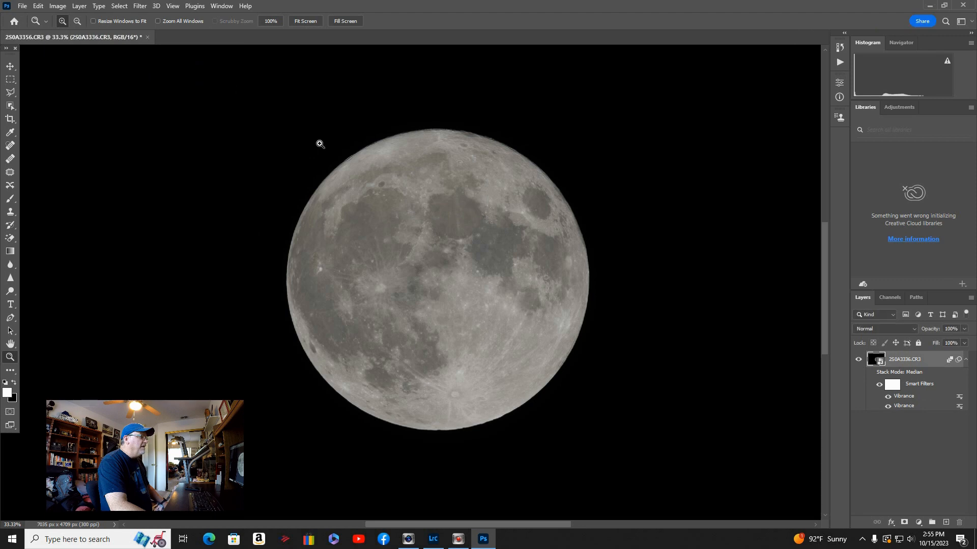
# Have the colour-boosted result open as the flattened MOON.tif document.
pyautogui.click(57, 6)
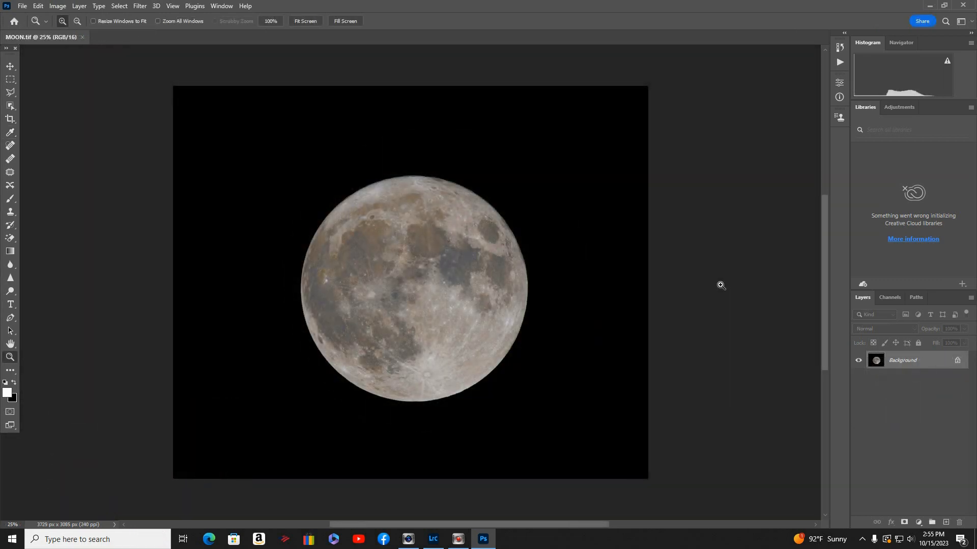
pyautogui.moveTo(664, 286)
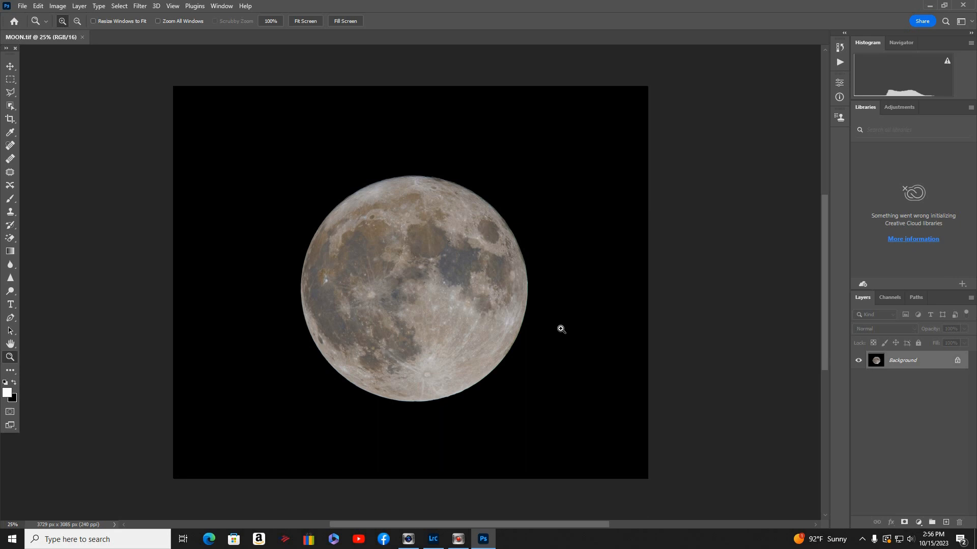
pyautogui.moveTo(341, 385)
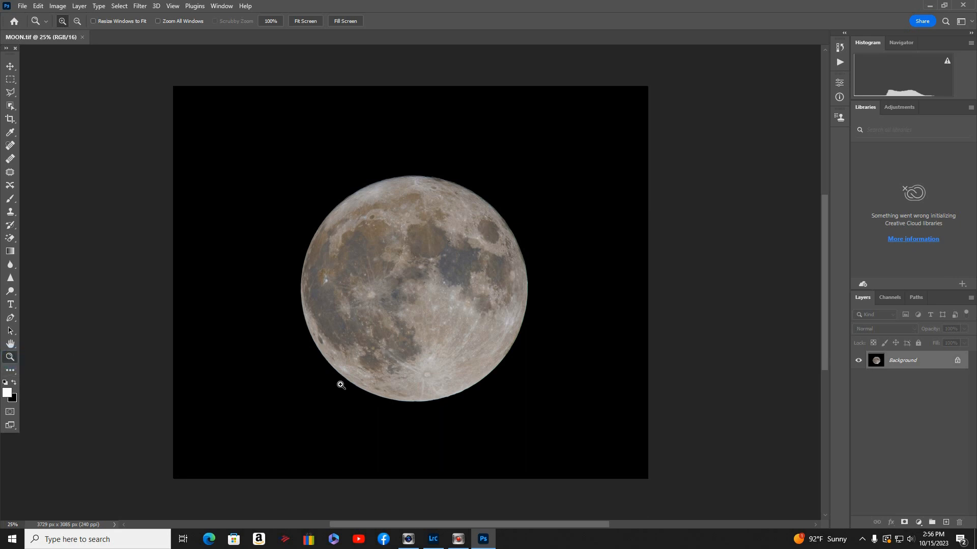
pyautogui.moveTo(401, 364)
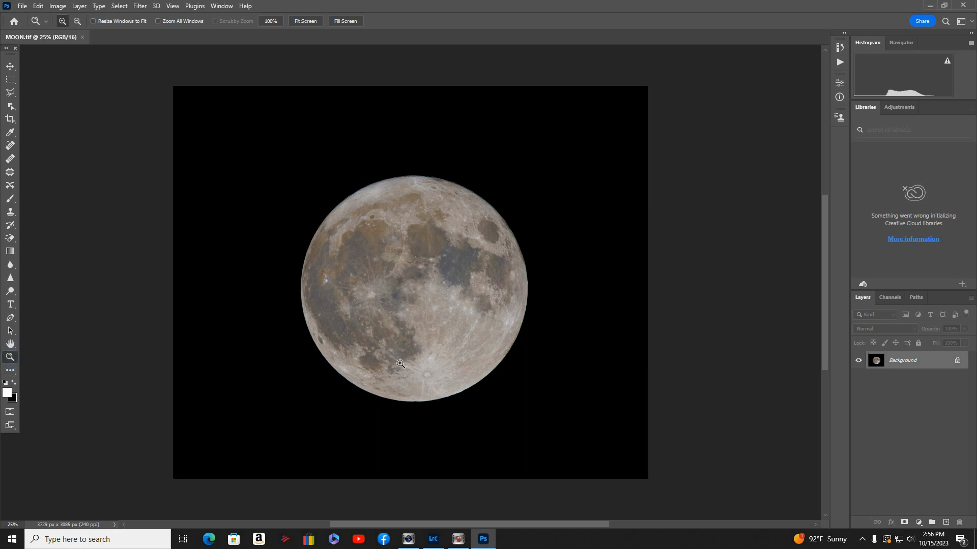
pyautogui.moveTo(469, 269)
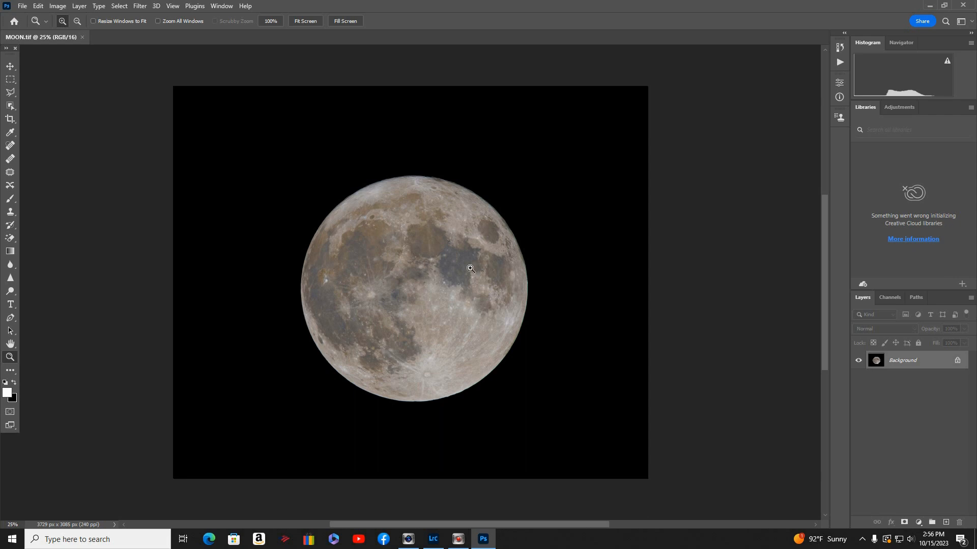
pyautogui.moveTo(446, 412)
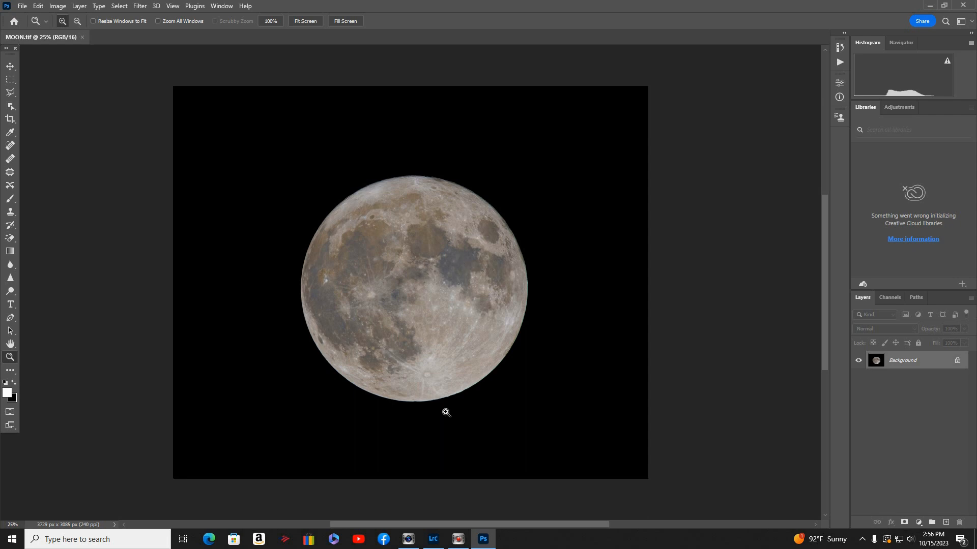
pyautogui.moveTo(29, 48)
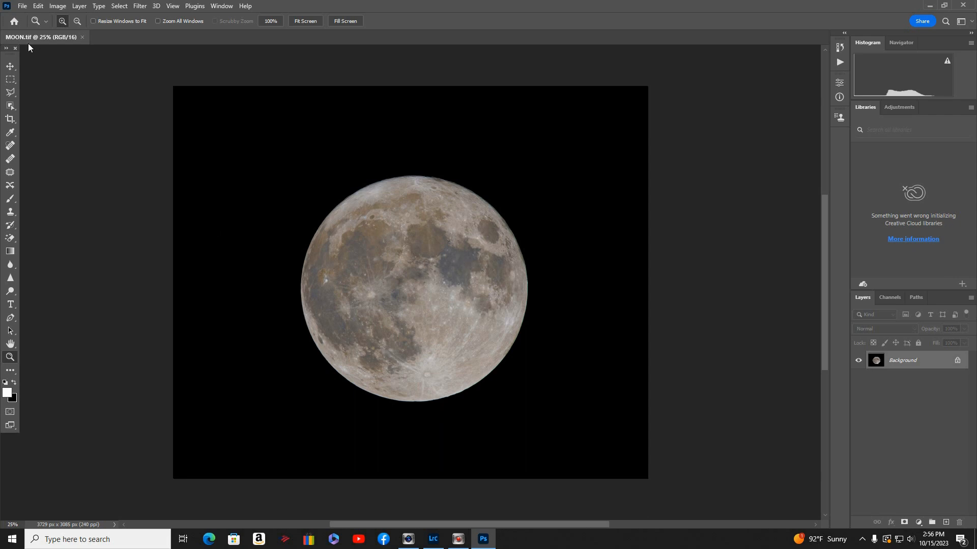
pyautogui.moveTo(239, 241)
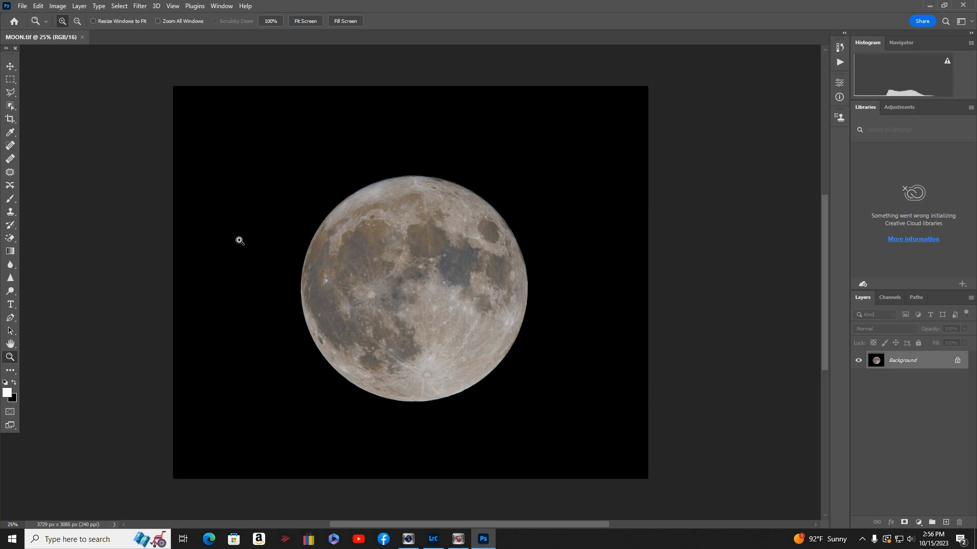
pyautogui.moveTo(522, 265)
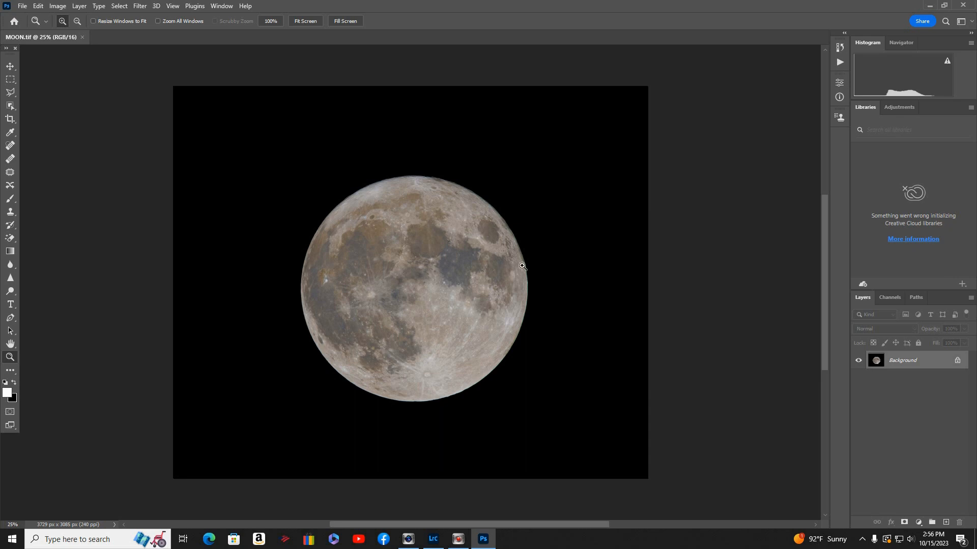
pyautogui.moveTo(468, 379)
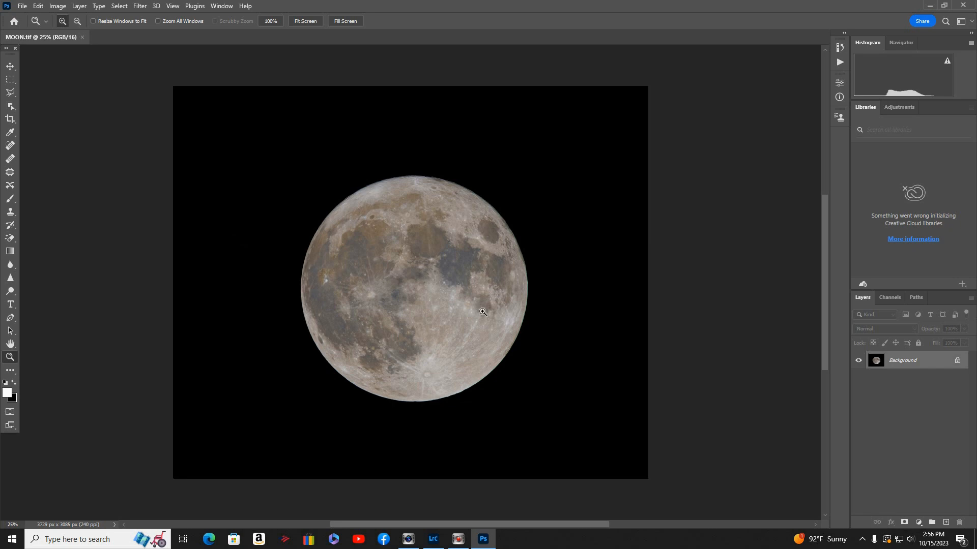
pyautogui.moveTo(473, 296)
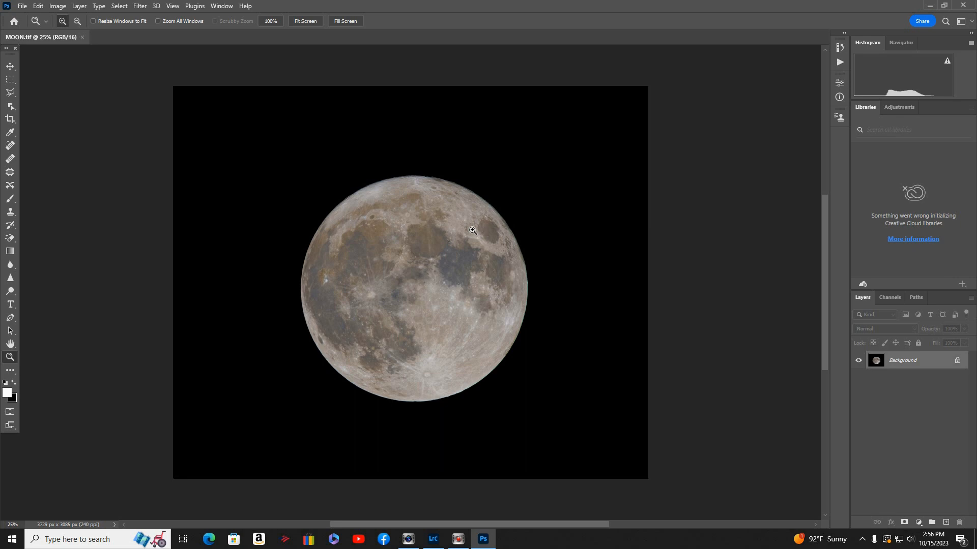
pyautogui.moveTo(82, 41)
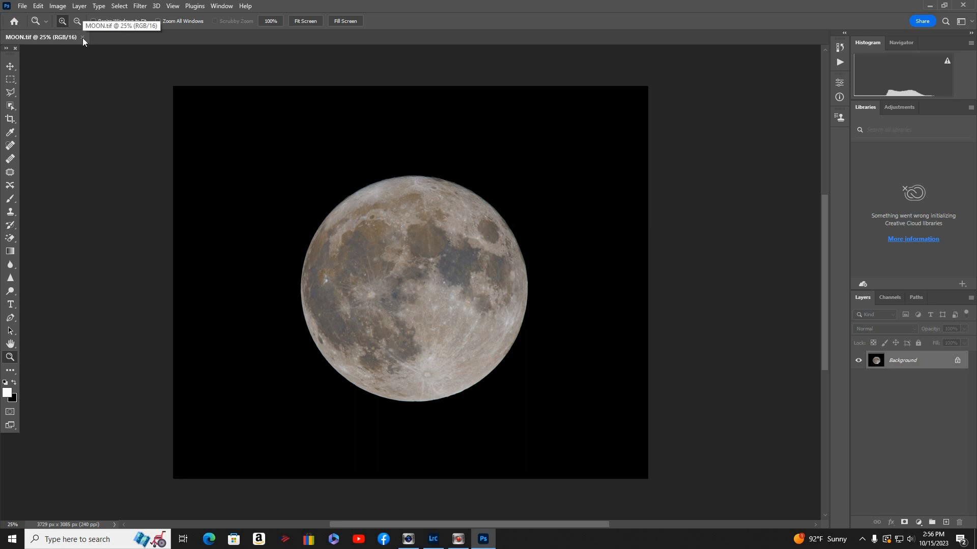
# In Lightroom Develop's Detail panel, set MOON.tif sharpening amount to about 26.
pyautogui.click(433, 543)
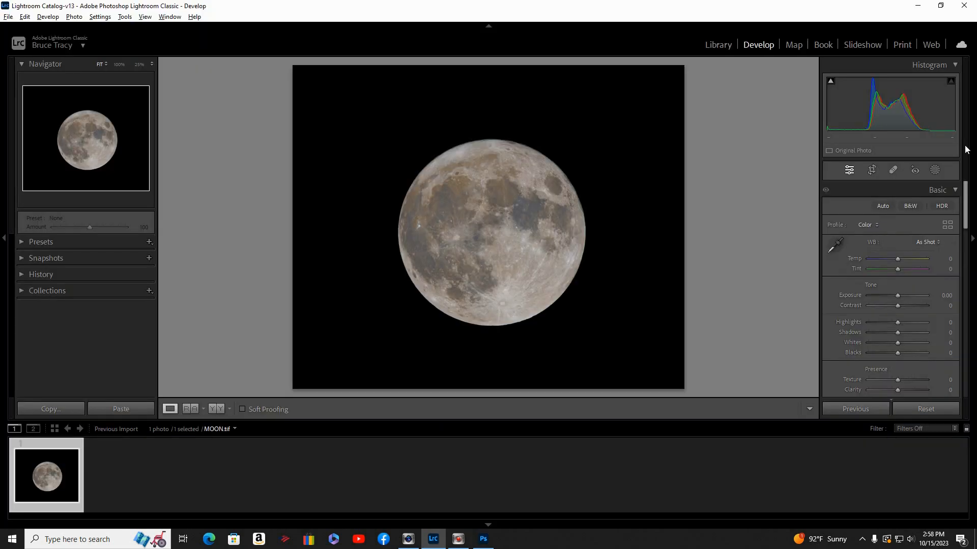
pyautogui.scroll(-3)
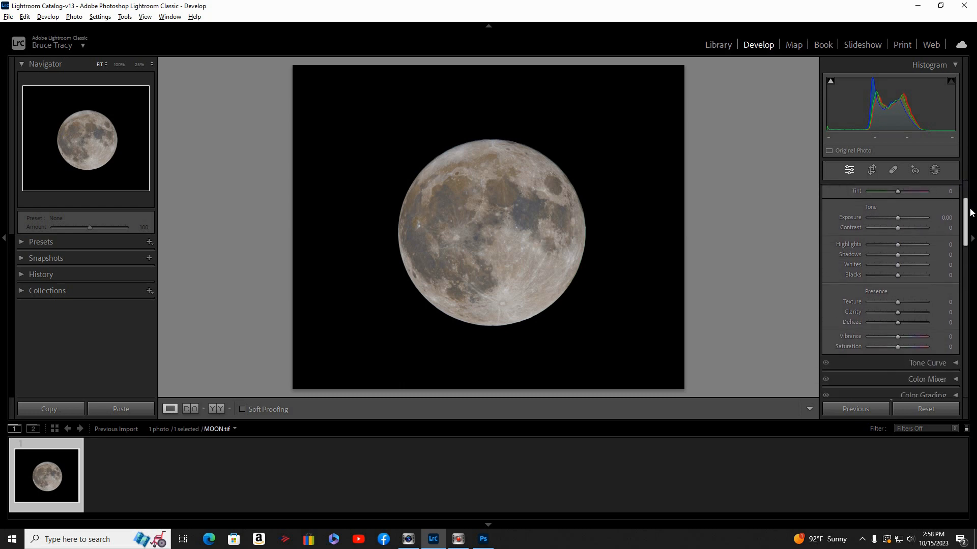
pyautogui.scroll(-3)
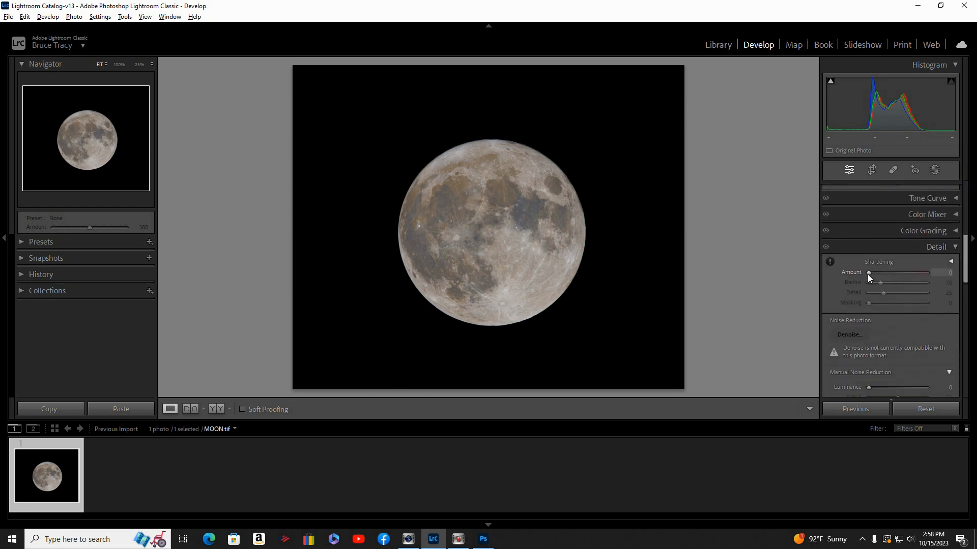
pyautogui.moveTo(867, 272); pyautogui.dragTo(881, 273)
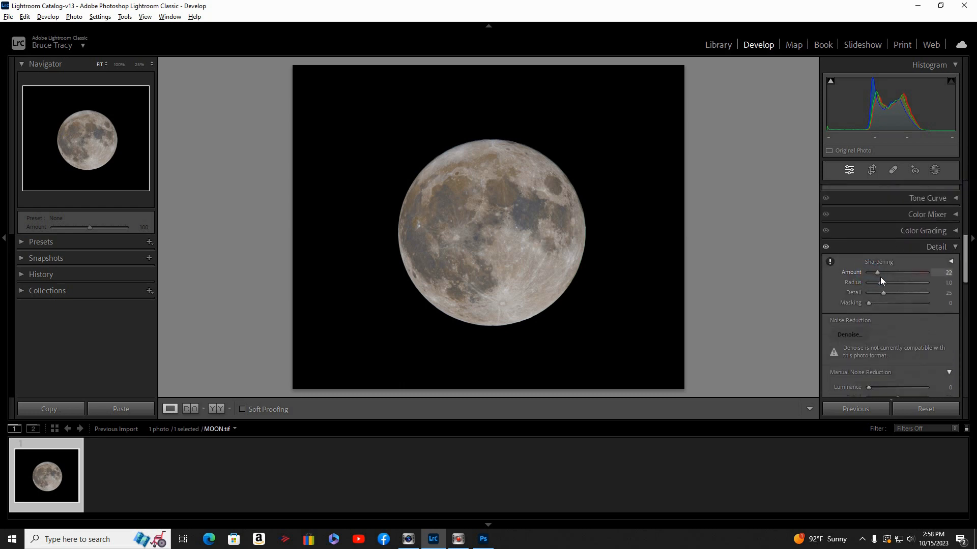
pyautogui.moveTo(875, 272); pyautogui.dragTo(878, 273)
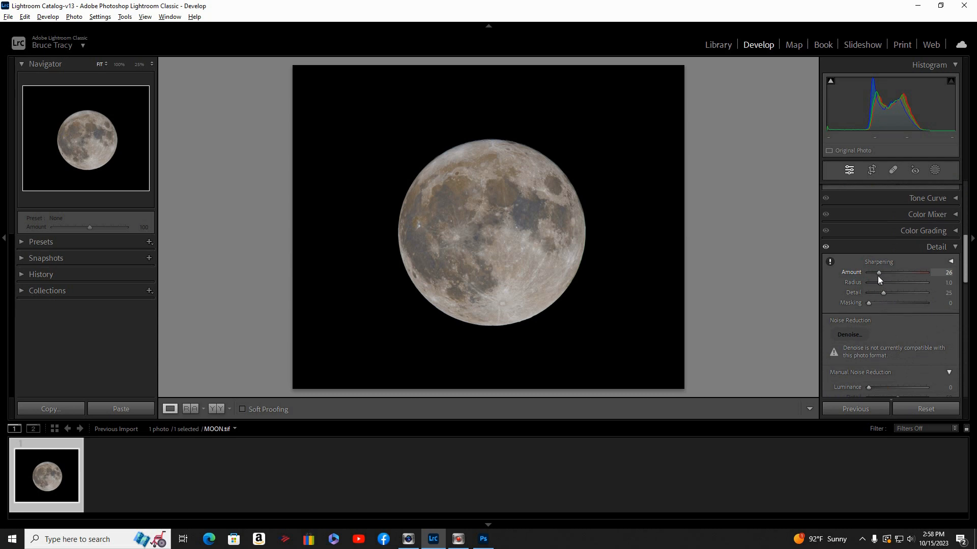
pyautogui.moveTo(879, 272); pyautogui.dragTo(877, 272)
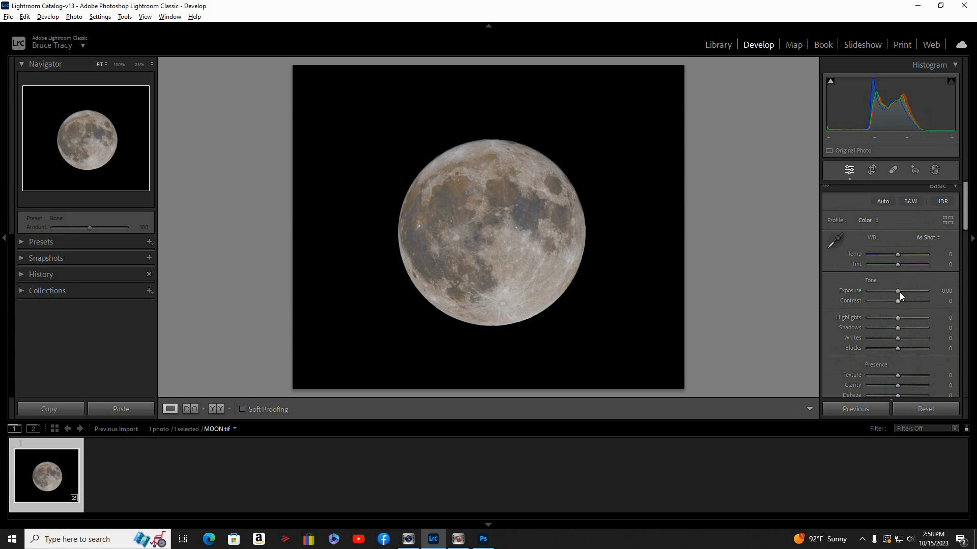
# In the Basic panel set exposure −0.09, shadows −4 and highlights −2.
pyautogui.moveTo(897, 291); pyautogui.dragTo(894, 291)
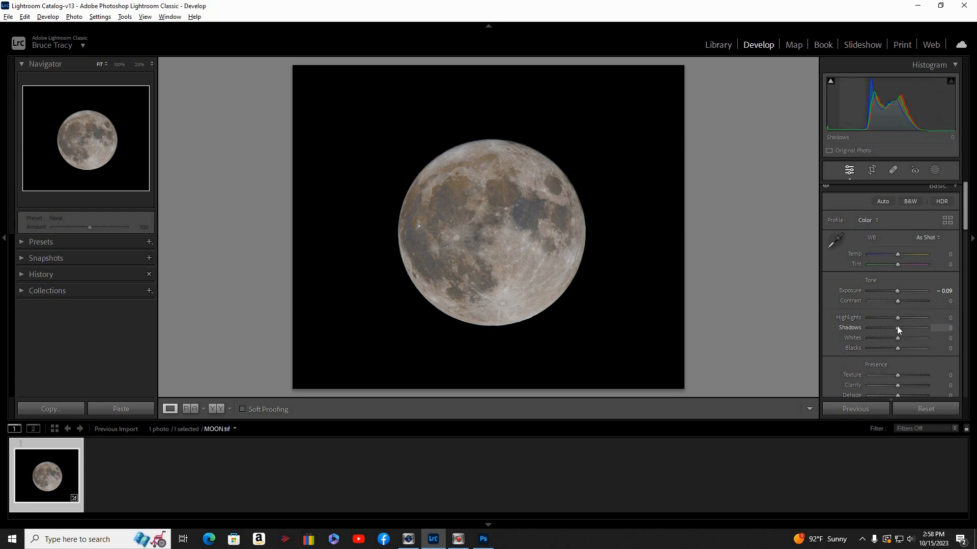
pyautogui.moveTo(900, 329); pyautogui.dragTo(895, 329)
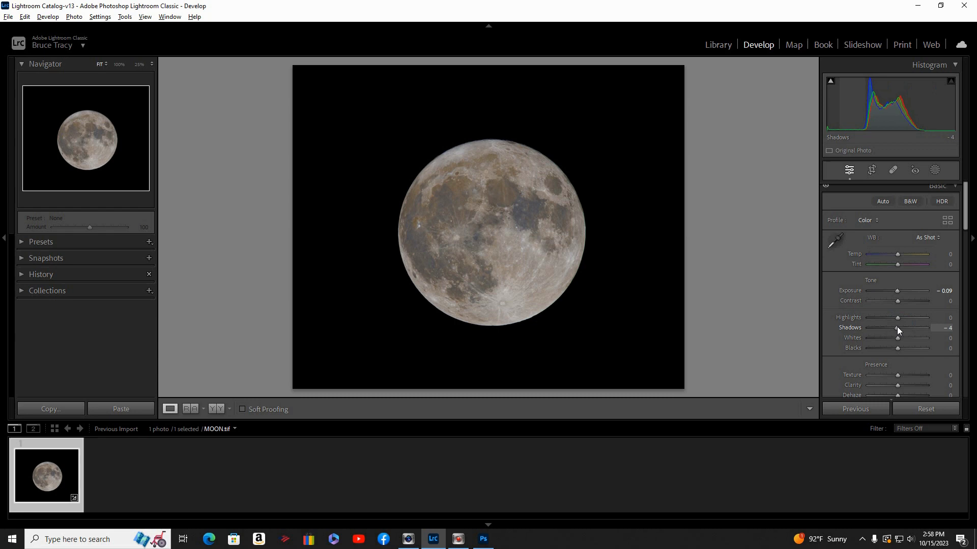
pyautogui.moveTo(901, 317); pyautogui.dragTo(894, 318)
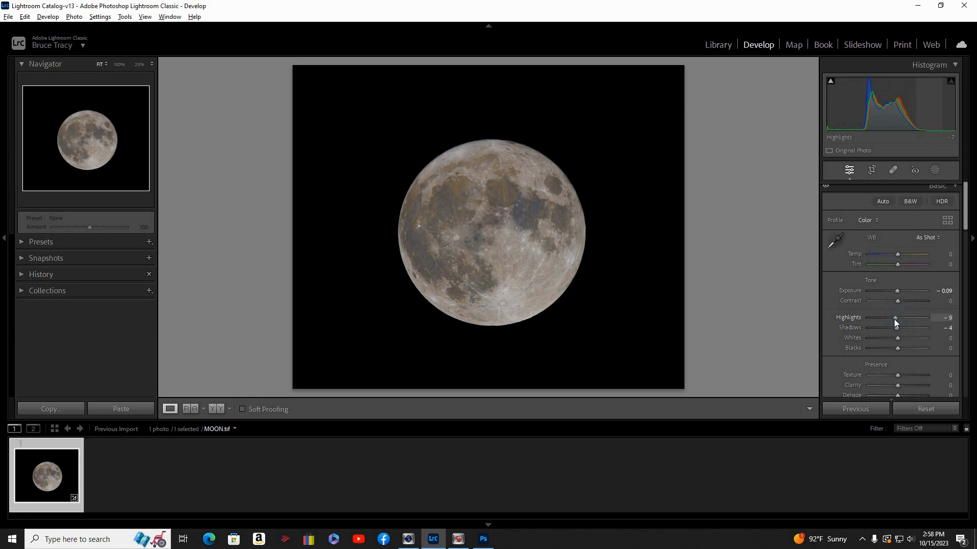
pyautogui.moveTo(891, 318); pyautogui.dragTo(896, 317)
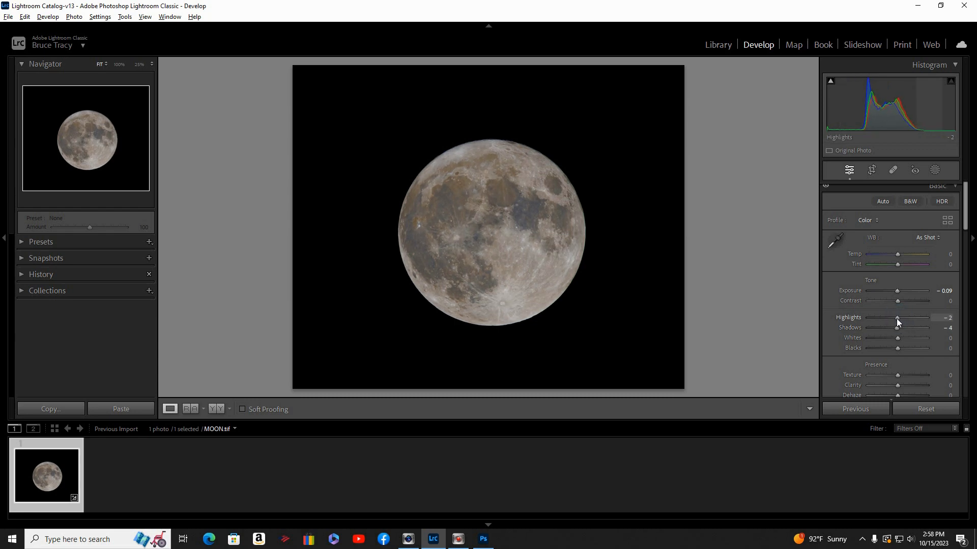
pyautogui.moveTo(903, 319); pyautogui.dragTo(897, 320)
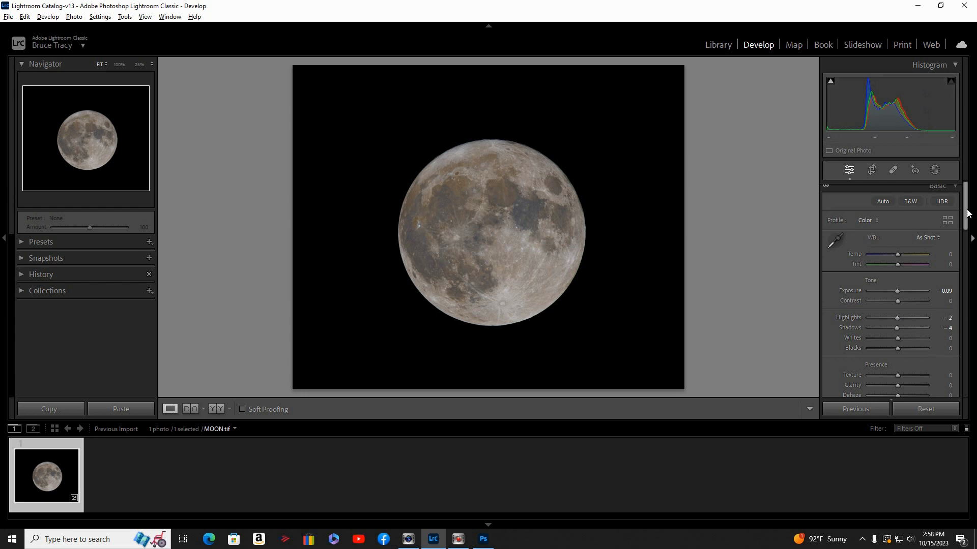
pyautogui.scroll(-3)
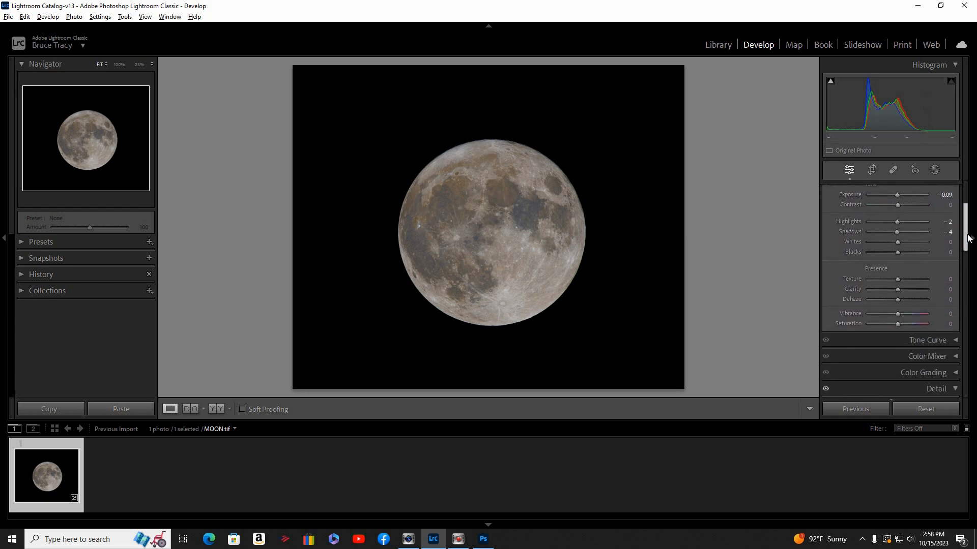
pyautogui.scroll(-3)
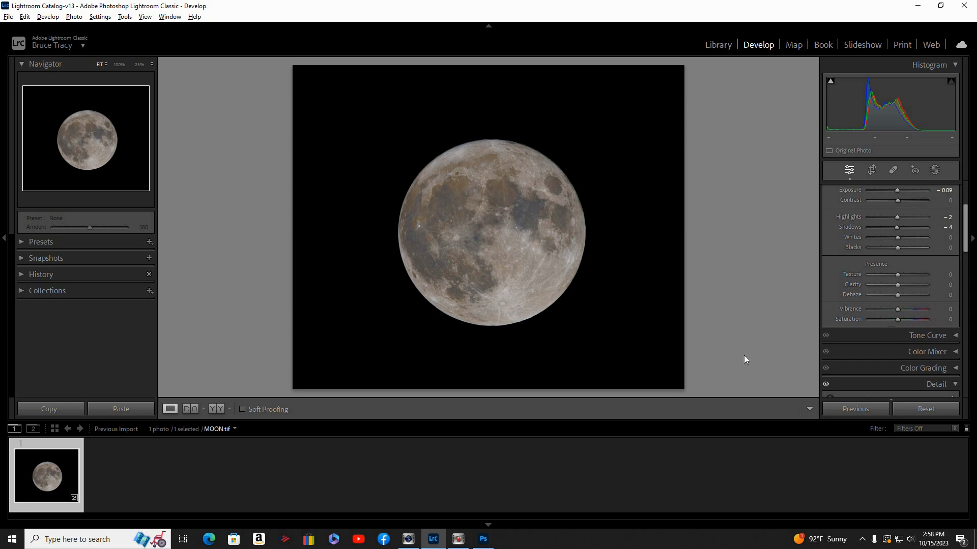
pyautogui.moveTo(638, 320)
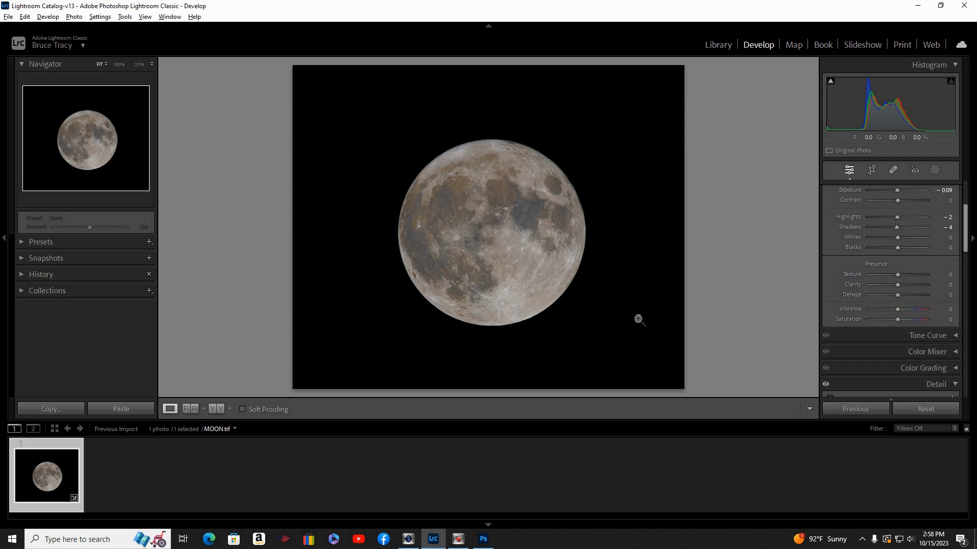